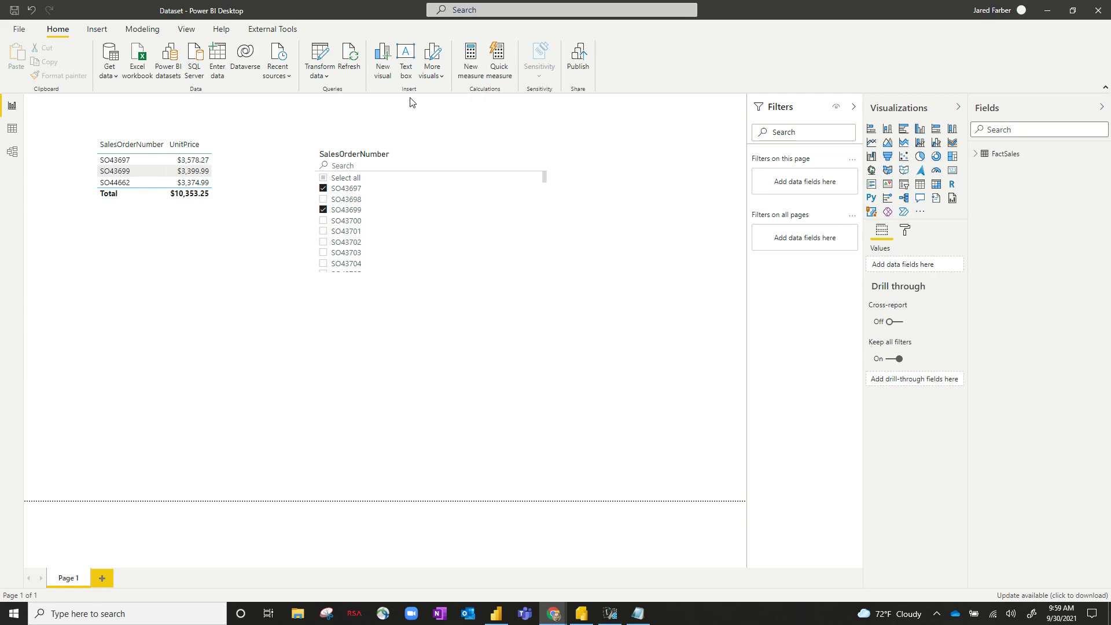
mouse_move(588, 592)
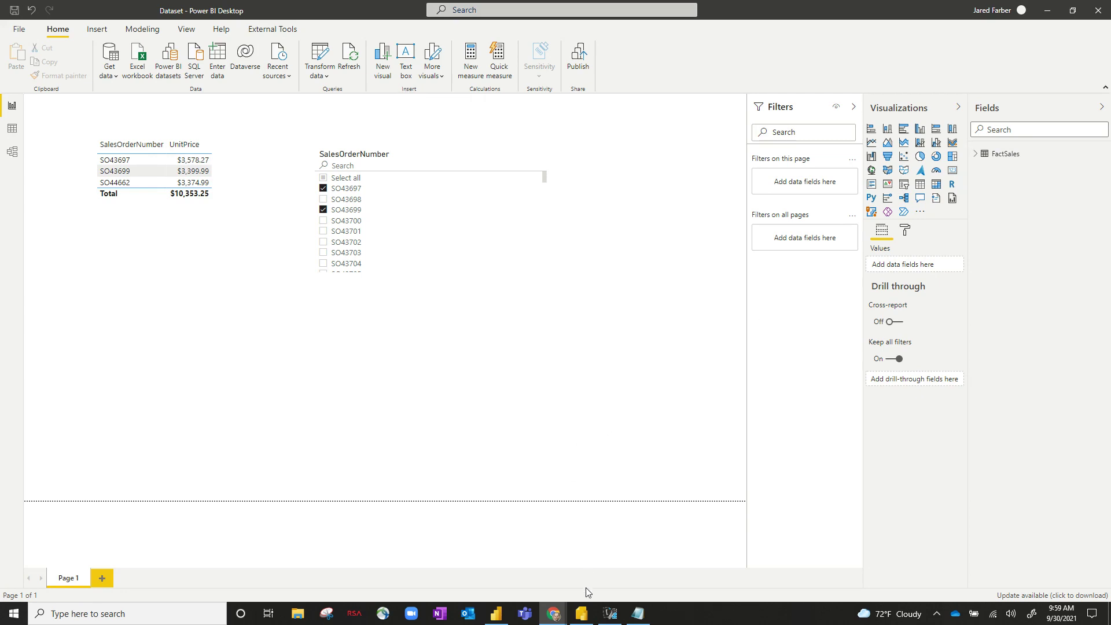
Switch to the Demo report in Report Builder and dismiss the Datasets menu without adding a dataset.
left_click(580, 613)
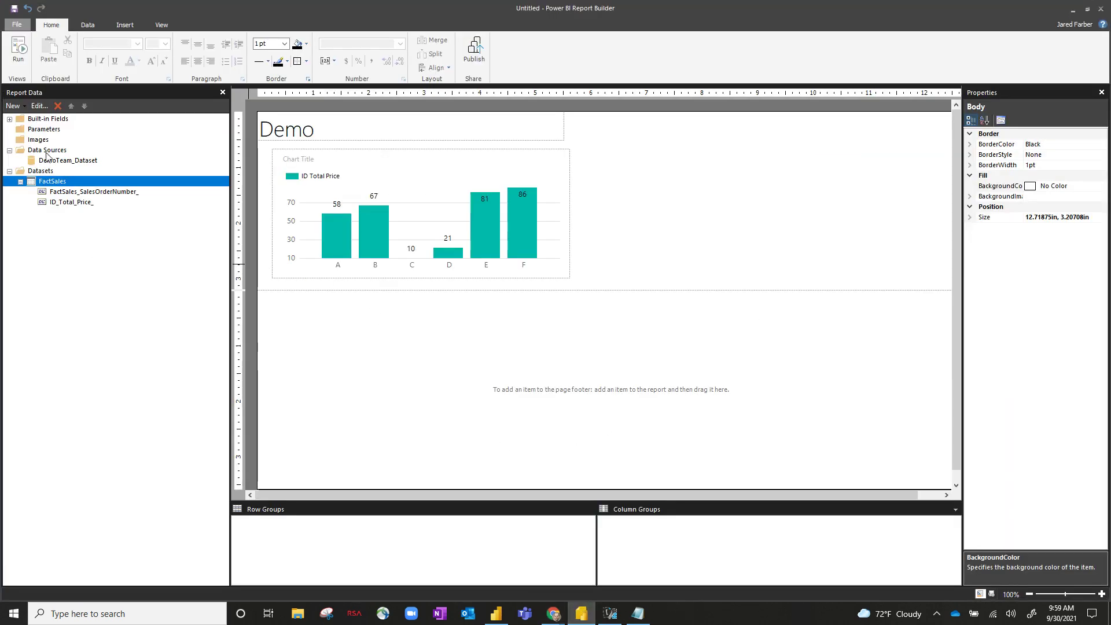
right_click(68, 160)
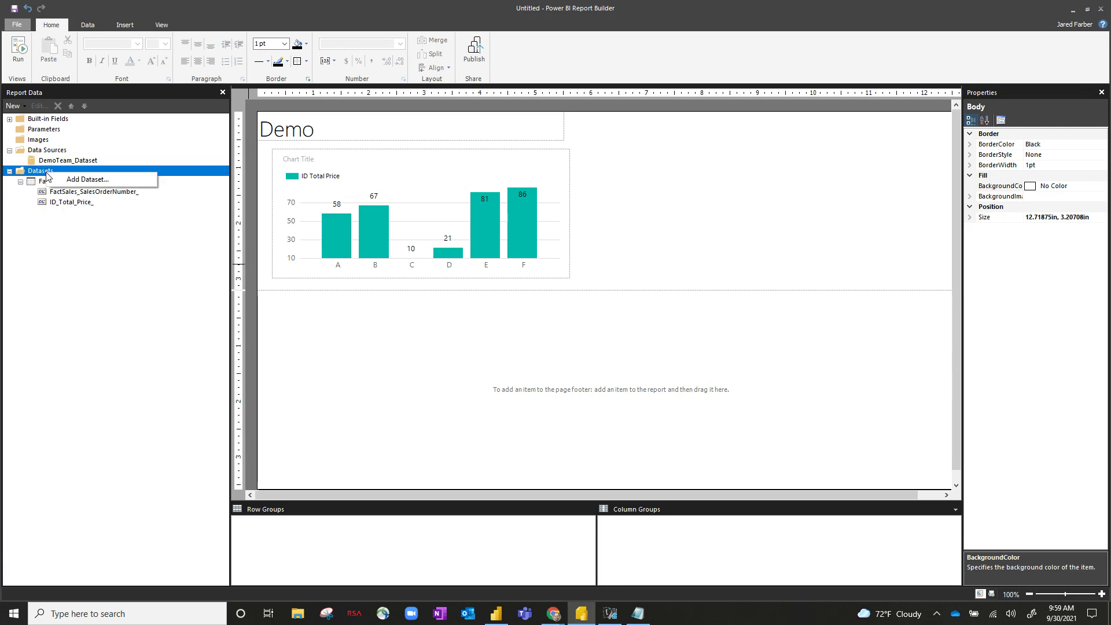
left_click(111, 243)
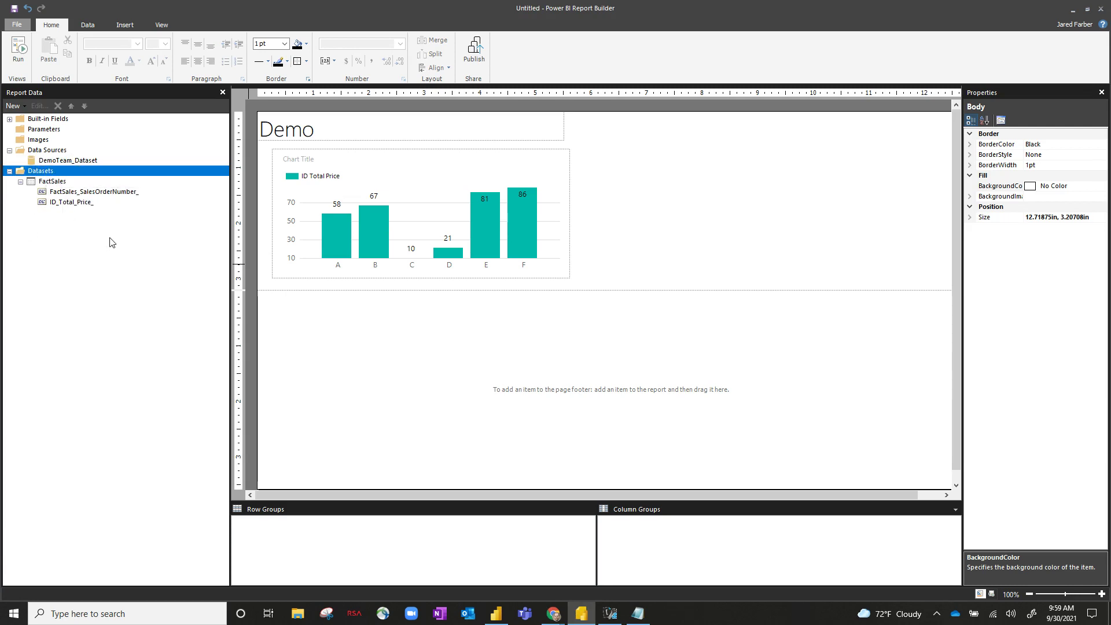
mouse_move(92, 206)
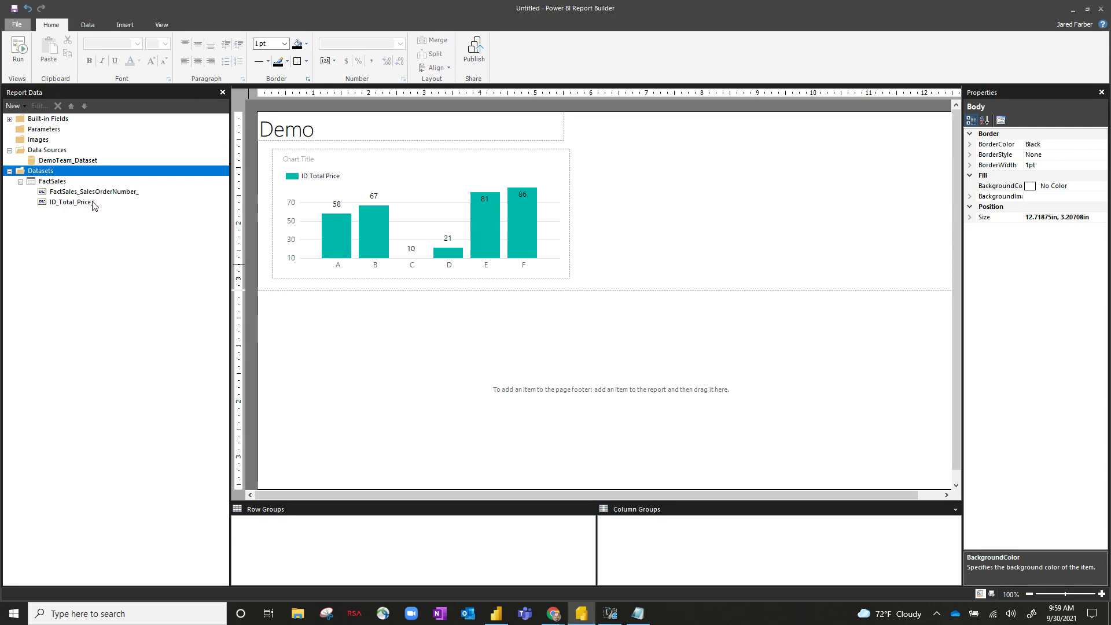
mouse_move(111, 215)
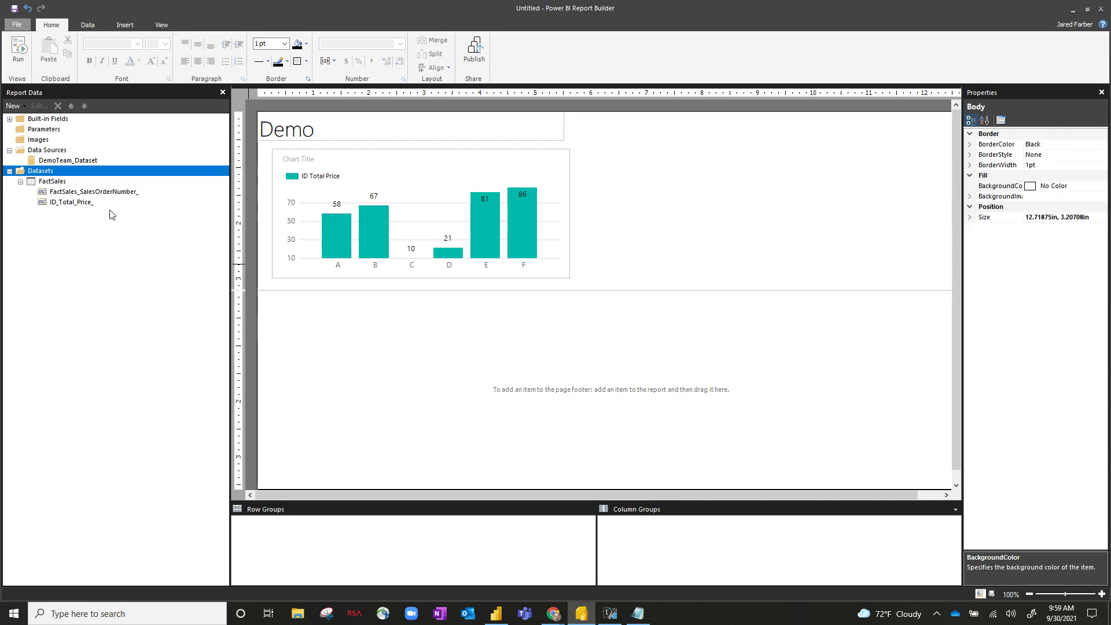
mouse_move(93, 235)
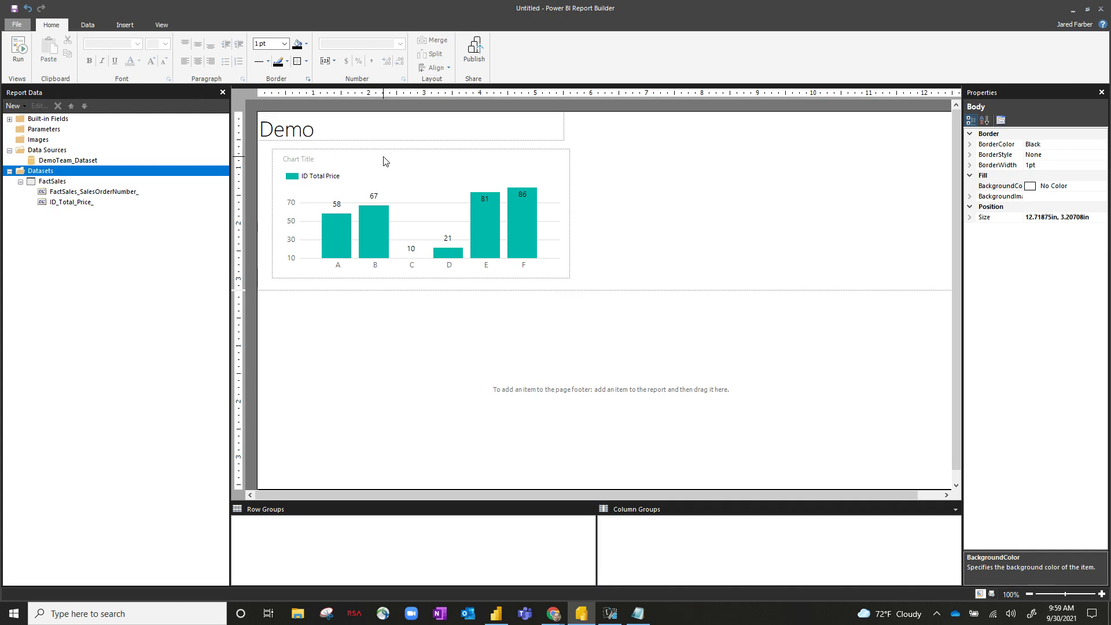
mouse_move(382, 158)
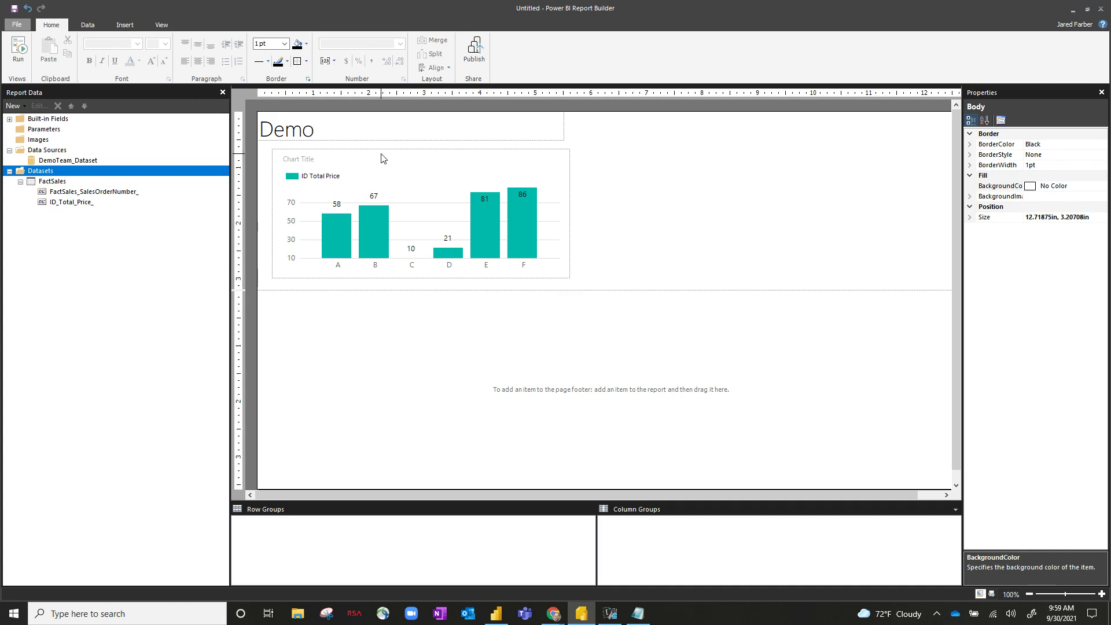
mouse_move(390, 156)
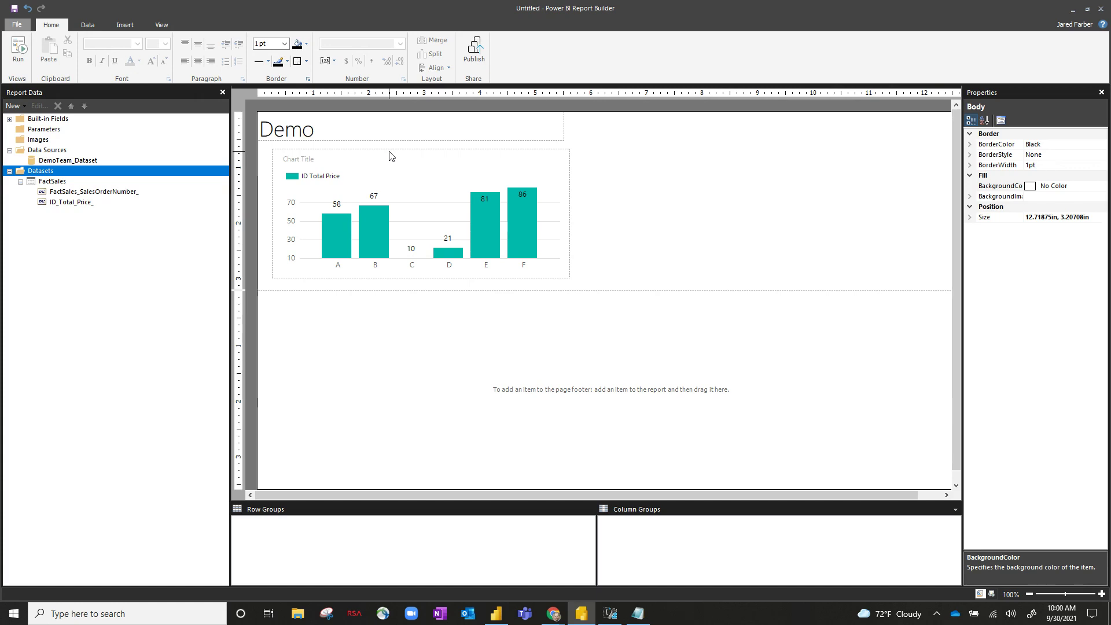
left_click(421, 212)
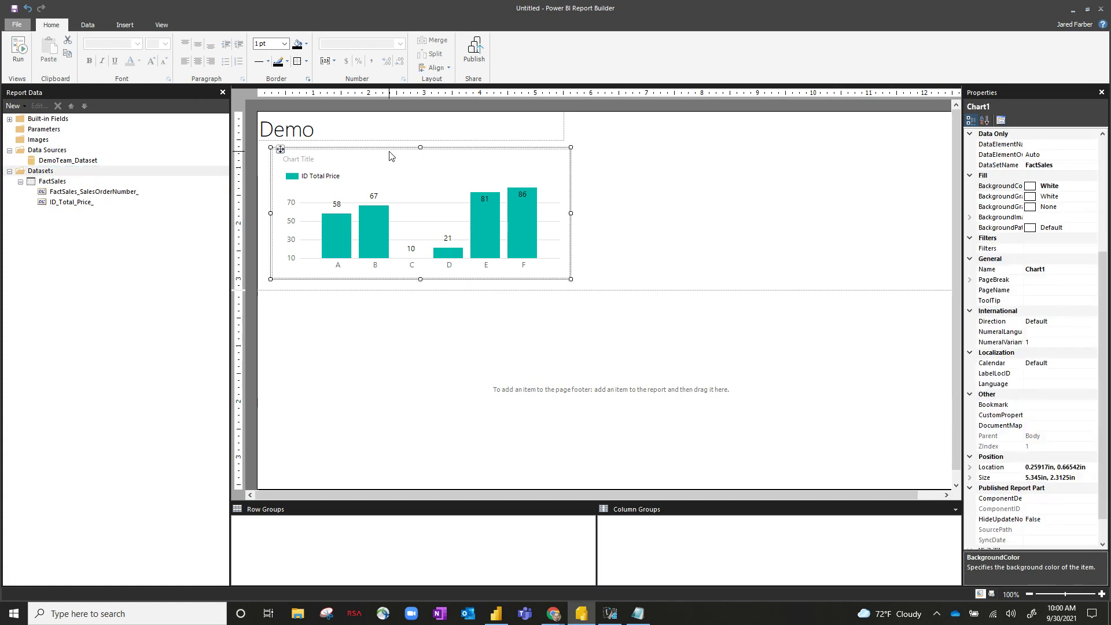
mouse_move(345, 209)
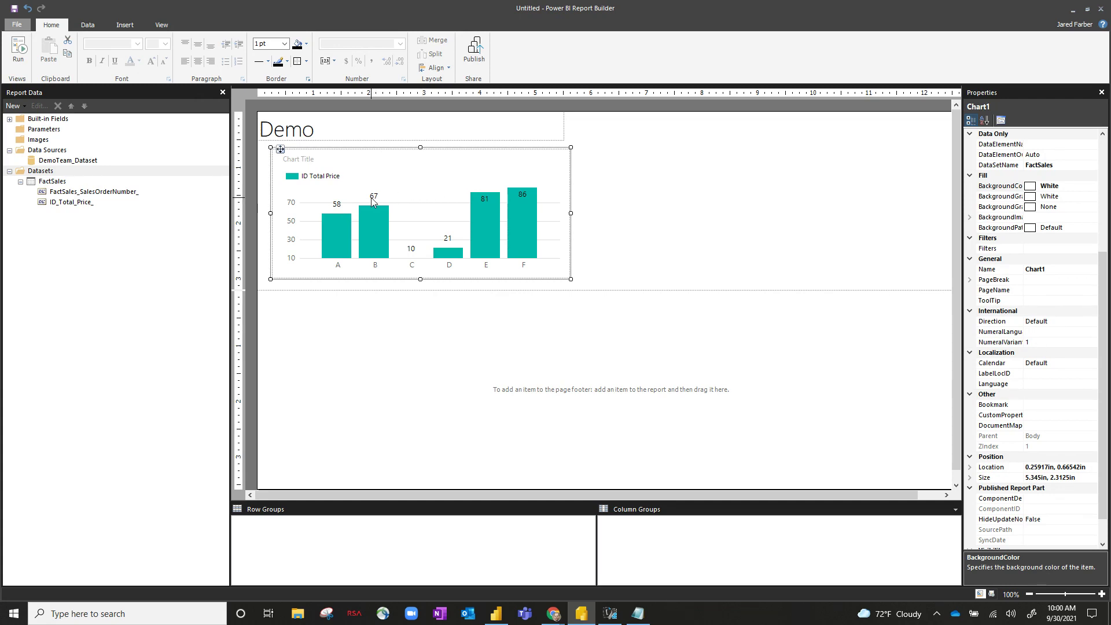
left_click(373, 196)
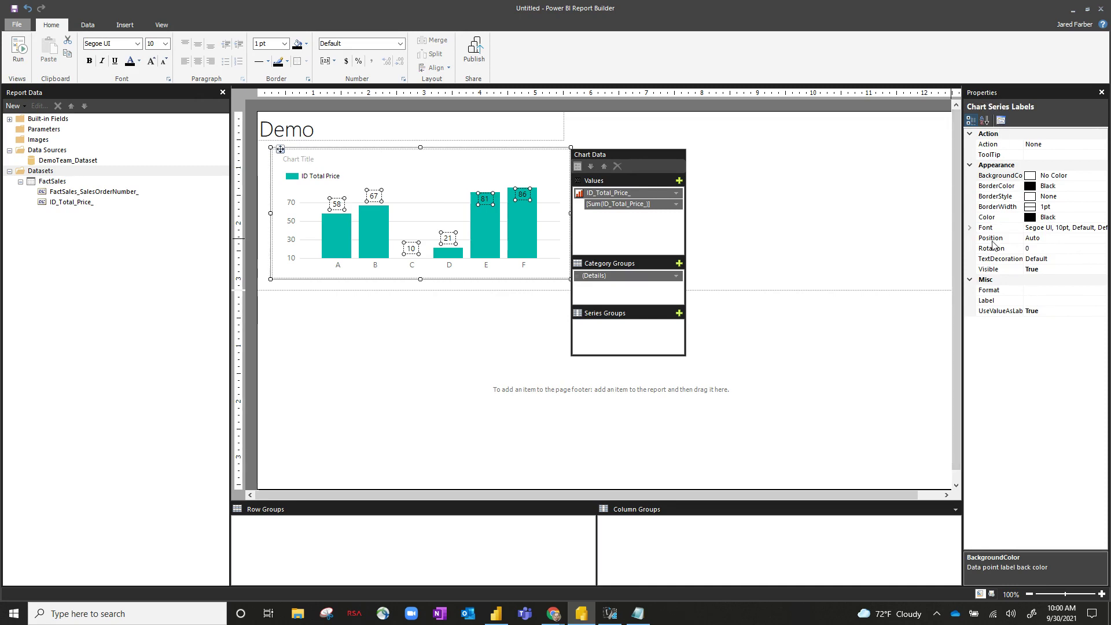
mouse_move(1031, 247)
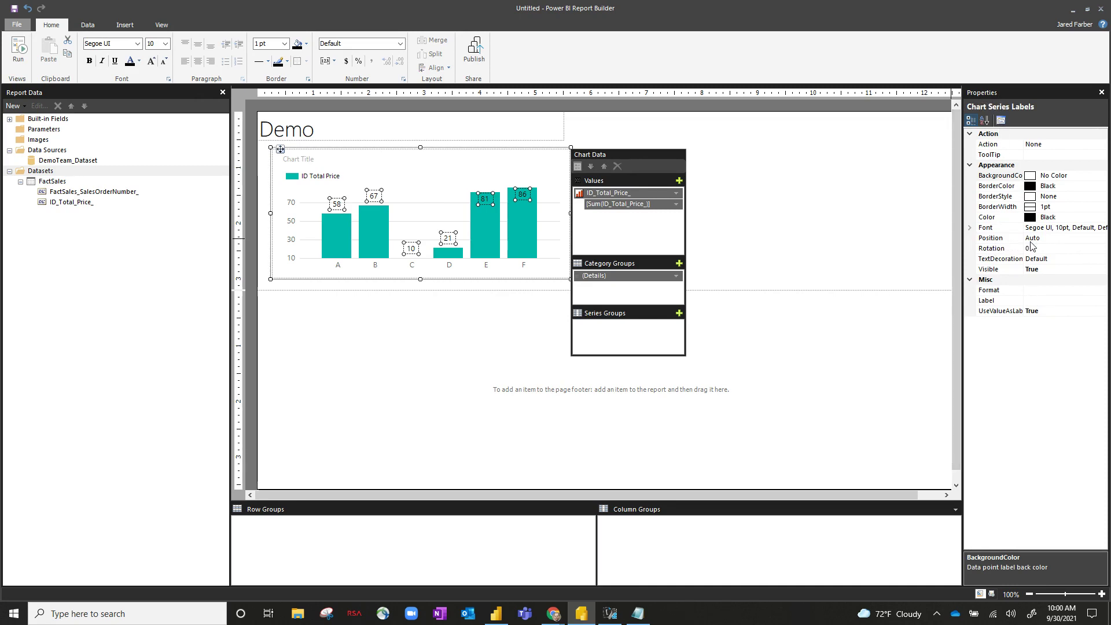
left_click(1101, 237)
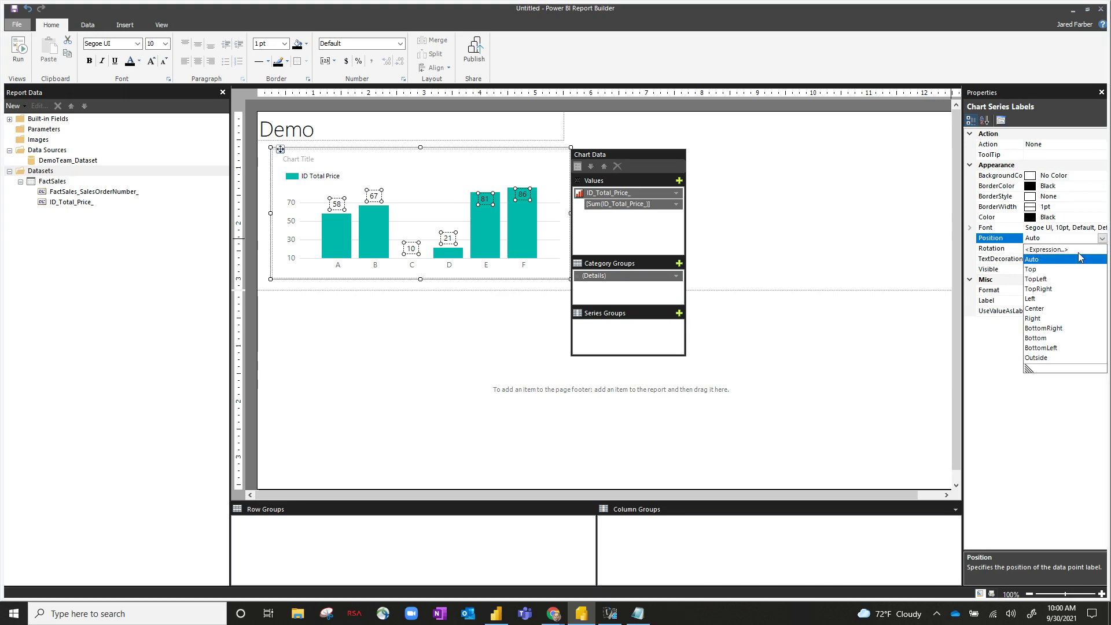
mouse_move(1048, 293)
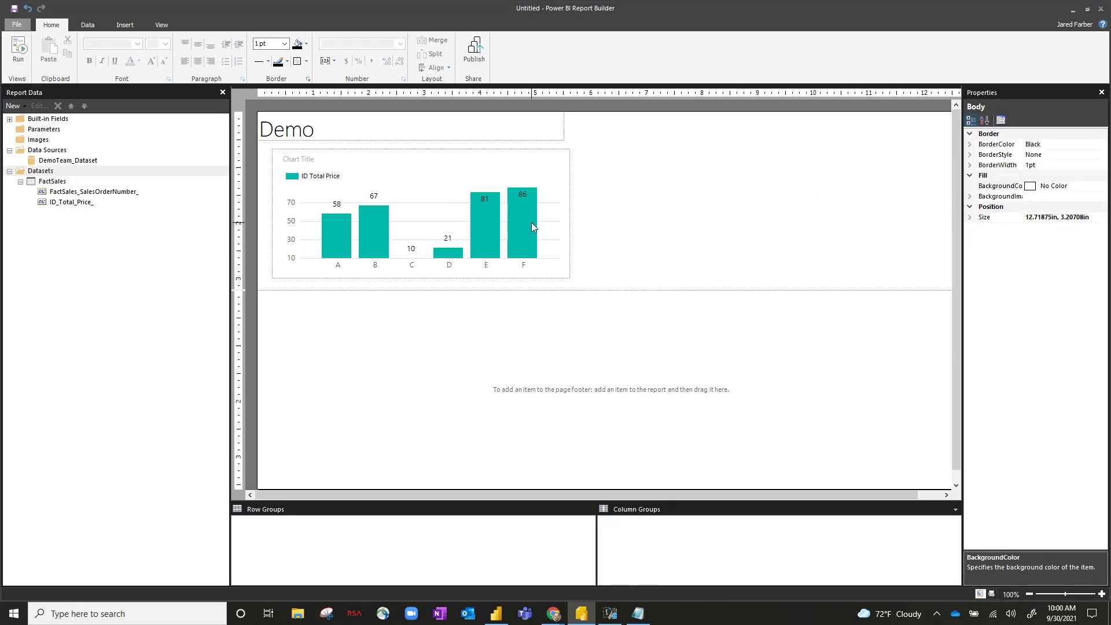
Run the Demo report to preview three bars labelled with their total prices.
left_click(18, 53)
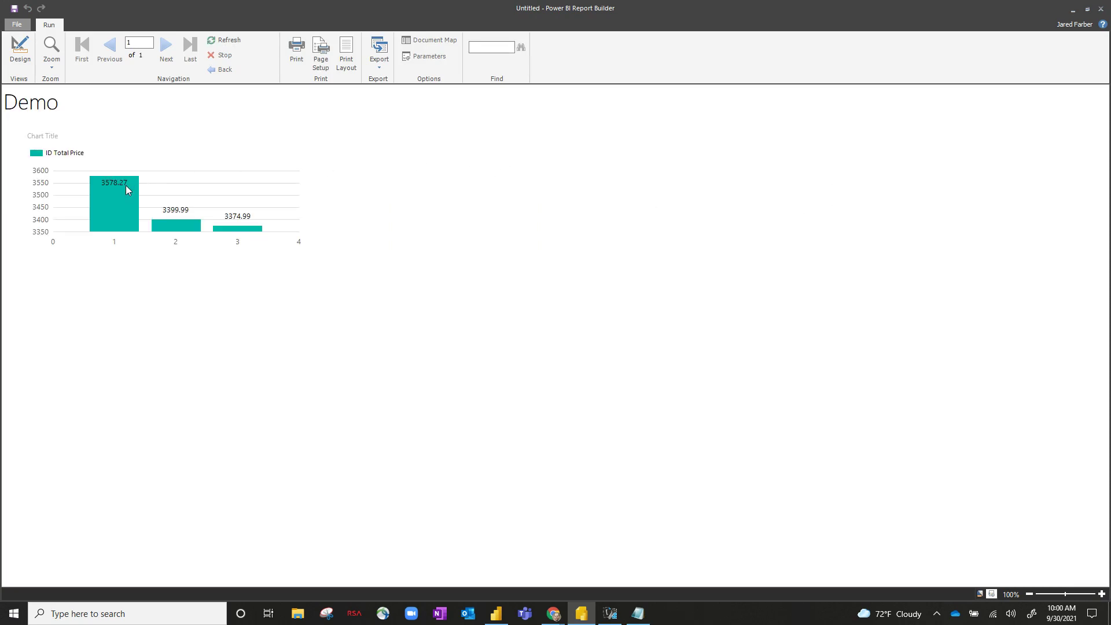
mouse_move(103, 191)
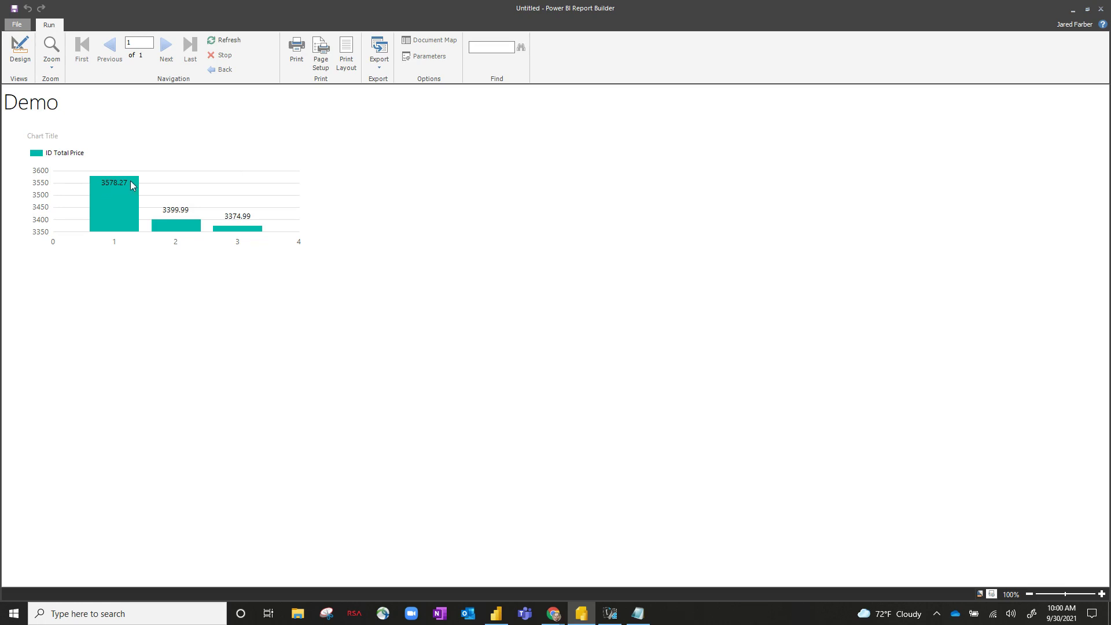
mouse_move(117, 189)
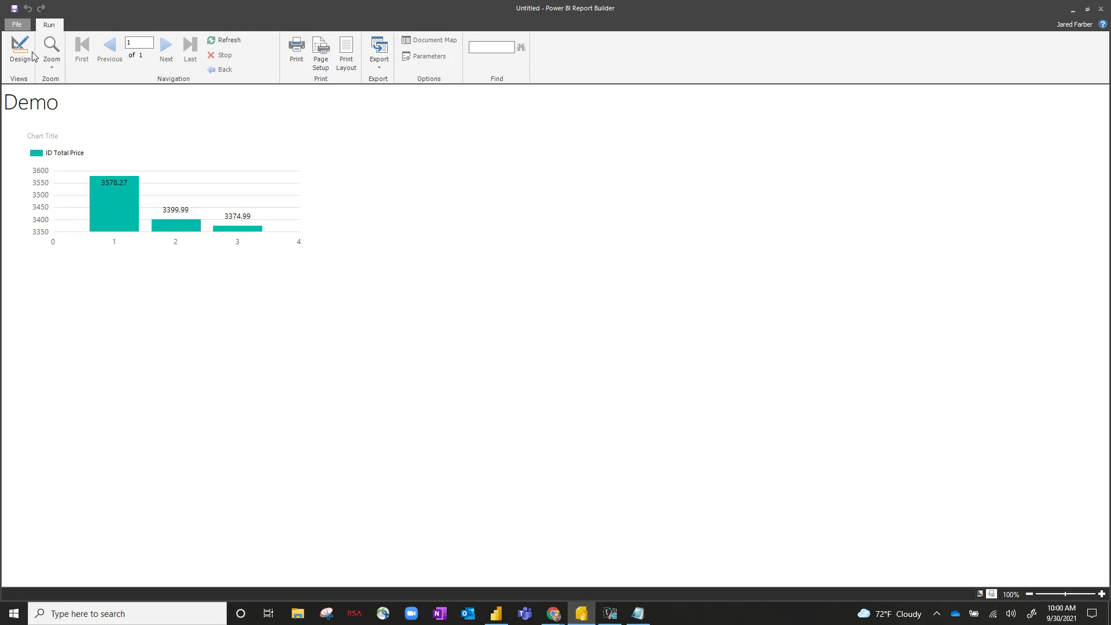
Rerun the report, noting the 3578.27 label squeezed inside the tallest bar, then return to design.
left_click(19, 49)
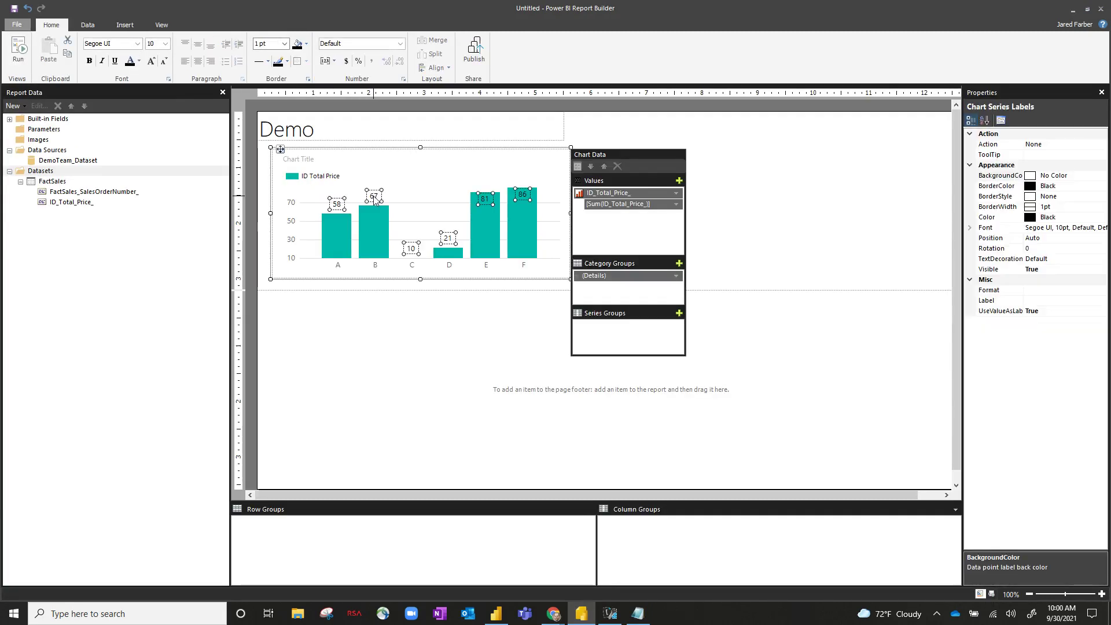
left_click(1100, 237)
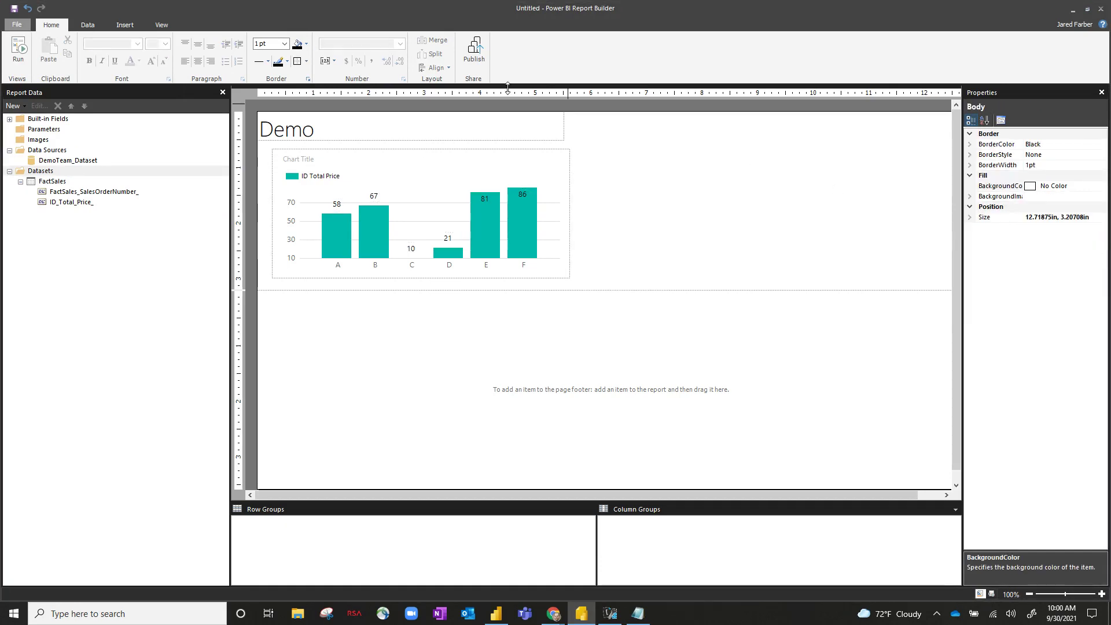
left_click(18, 53)
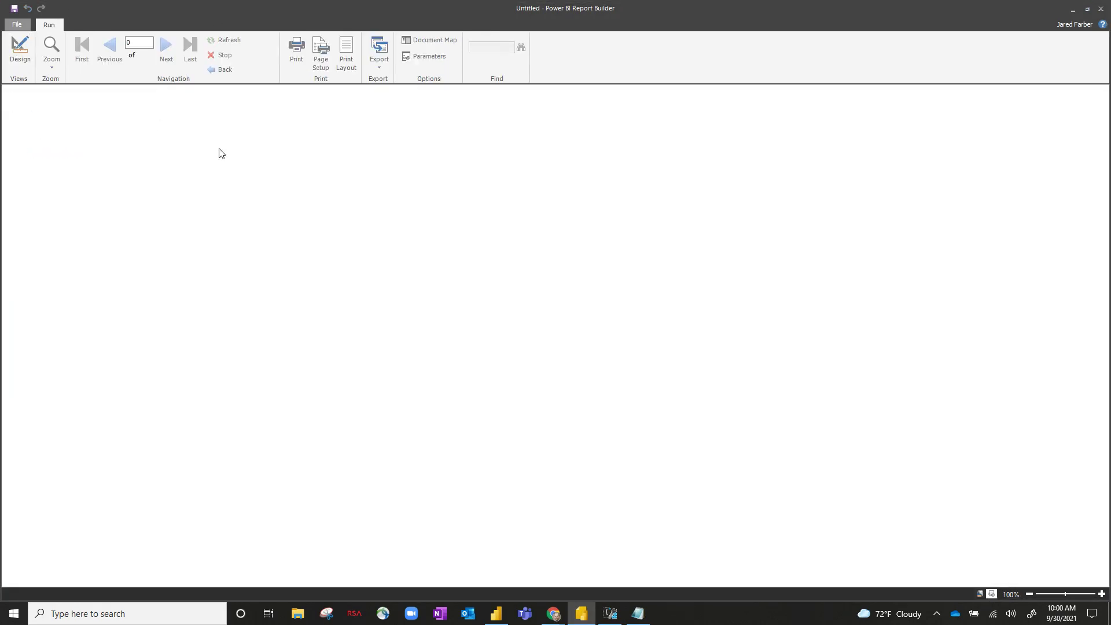
left_click(227, 40)
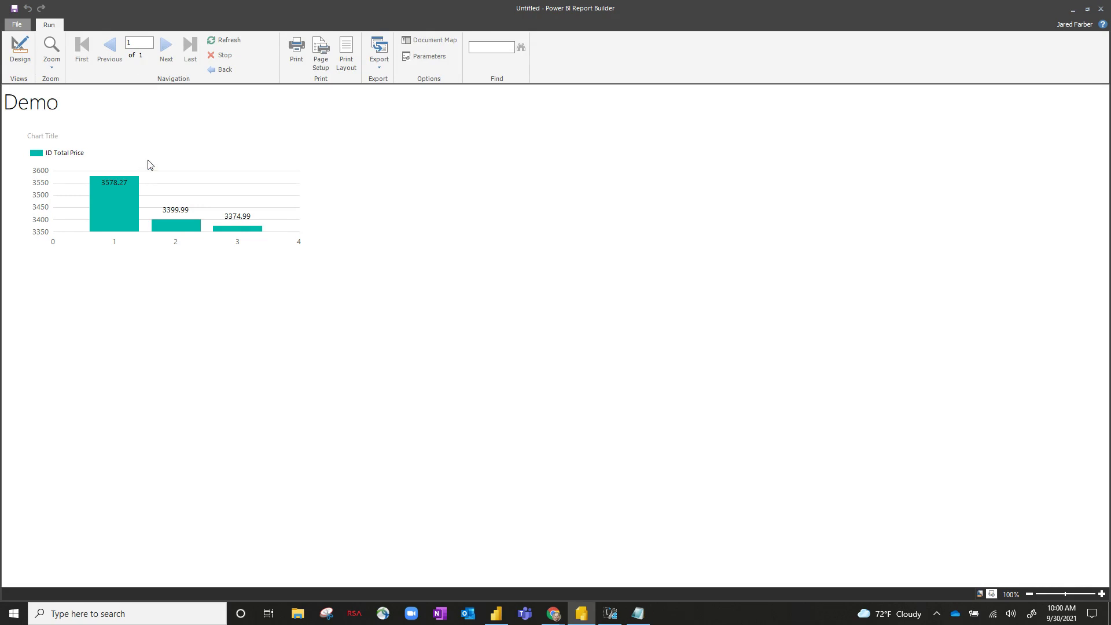
mouse_move(171, 149)
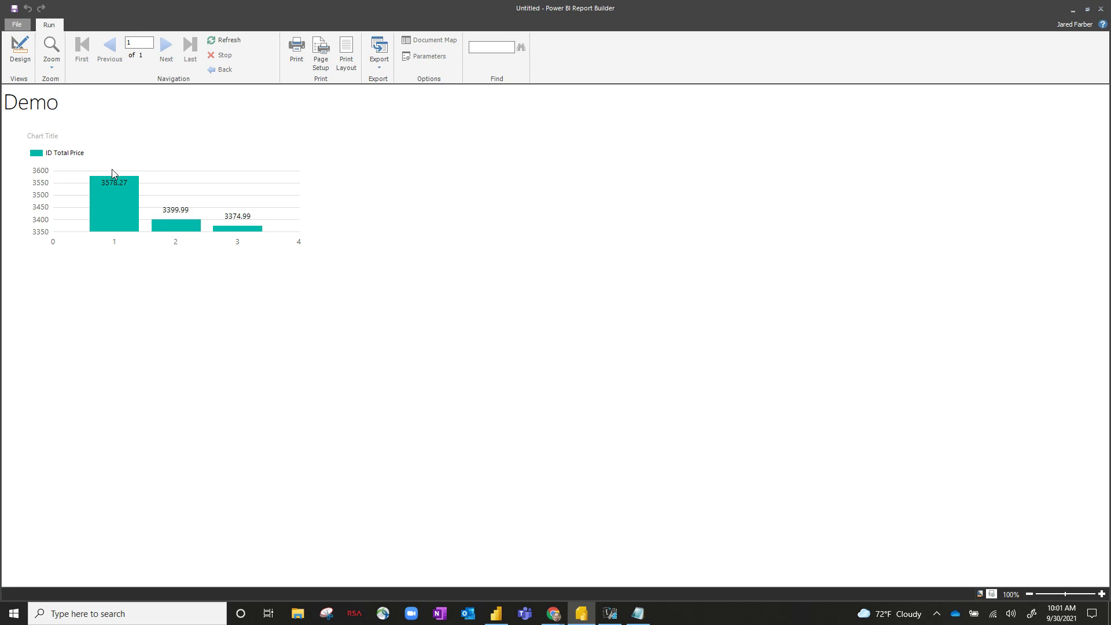
mouse_move(104, 185)
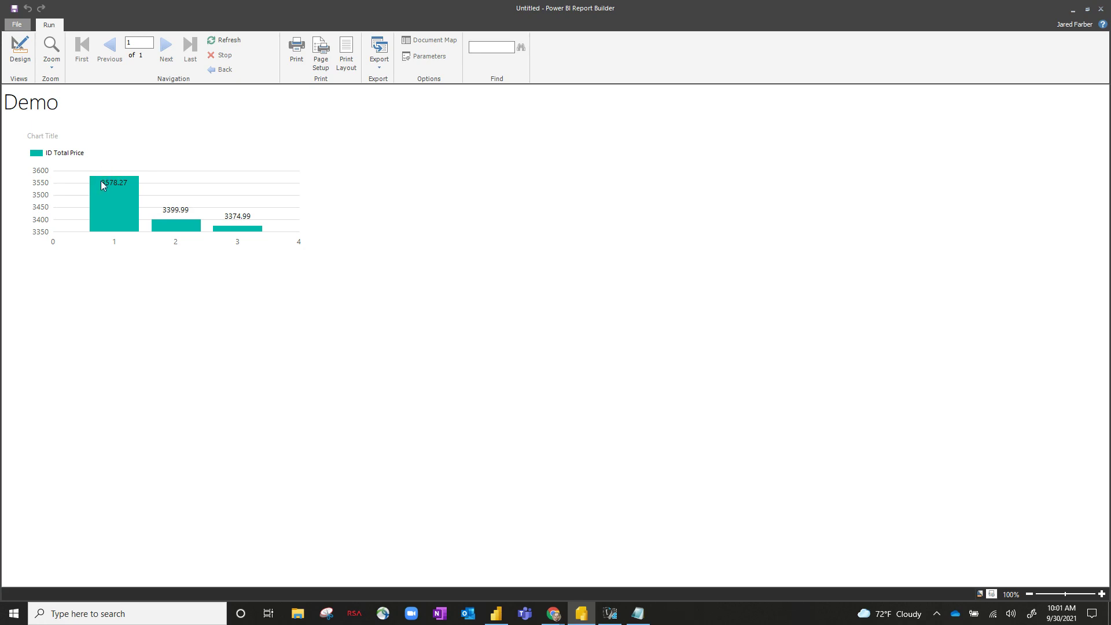
mouse_move(73, 80)
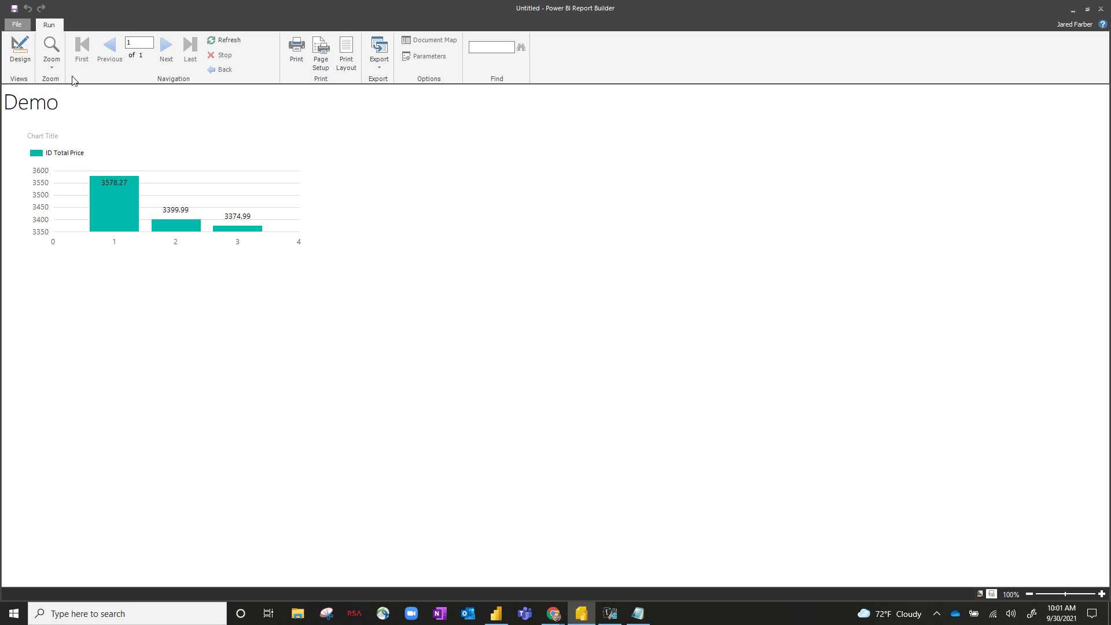
left_click(20, 50)
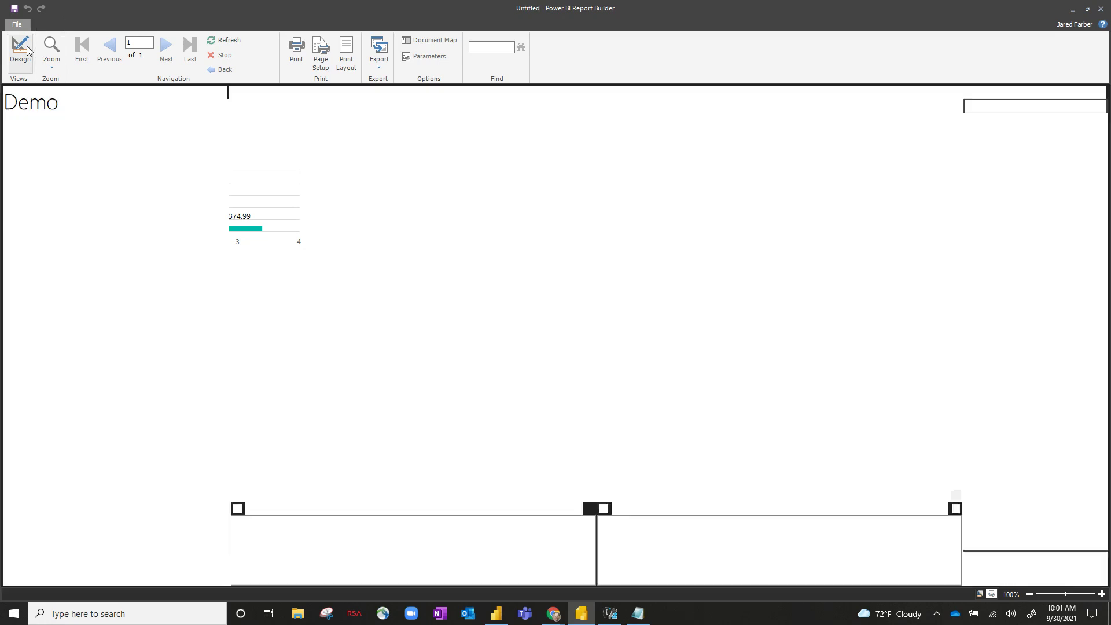
Open Vertical Axis Properties for the Demo chart's vertical axis in design view.
left_click(20, 51)
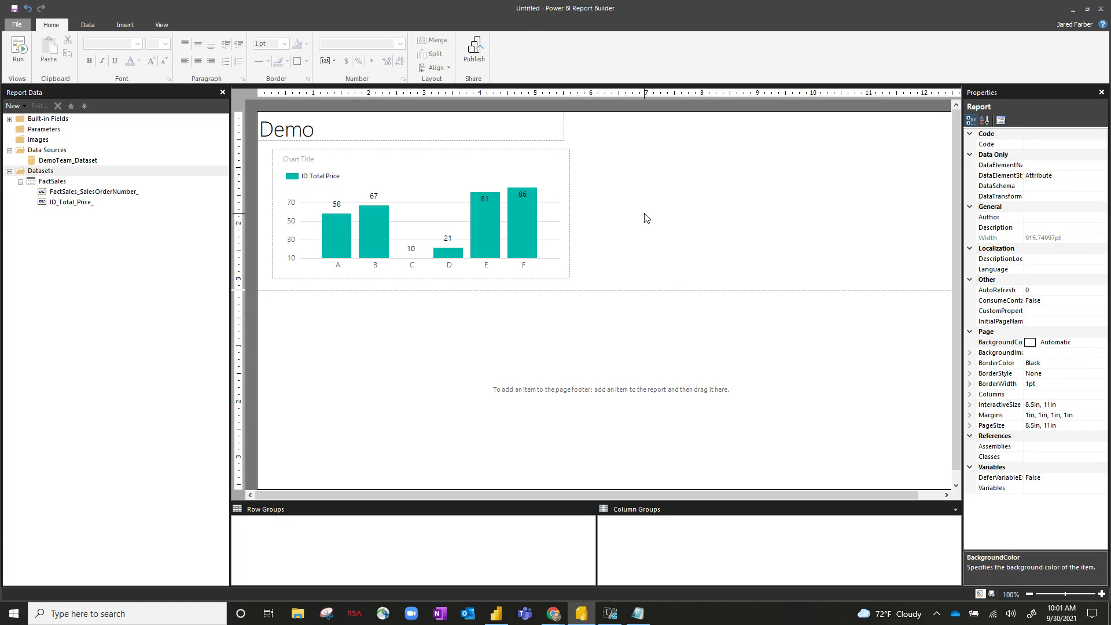
left_click(290, 226)
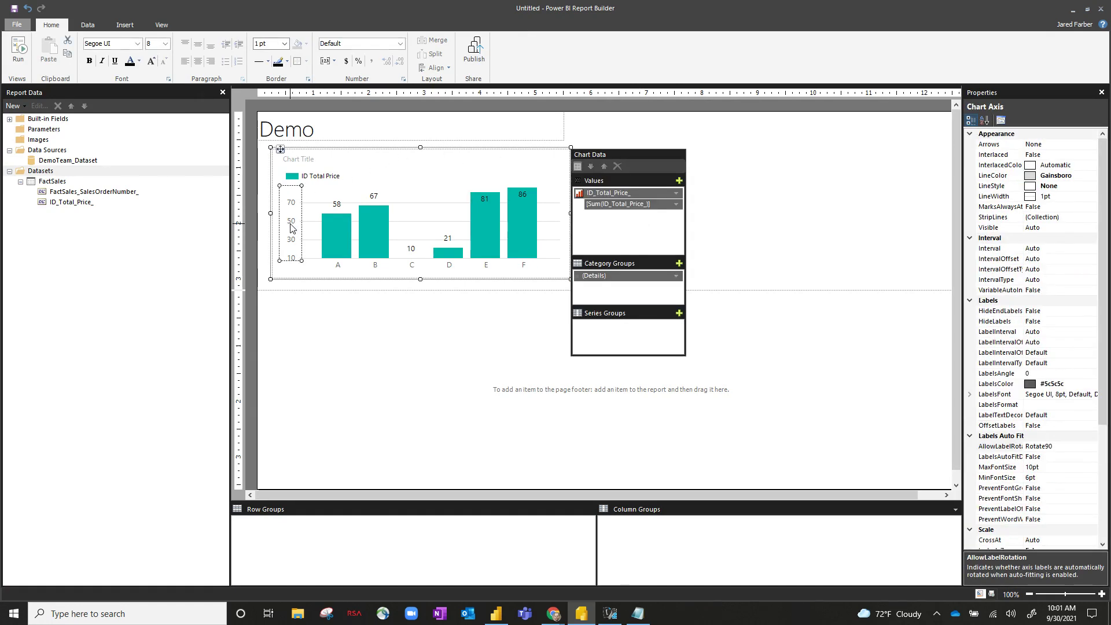
right_click(291, 224)
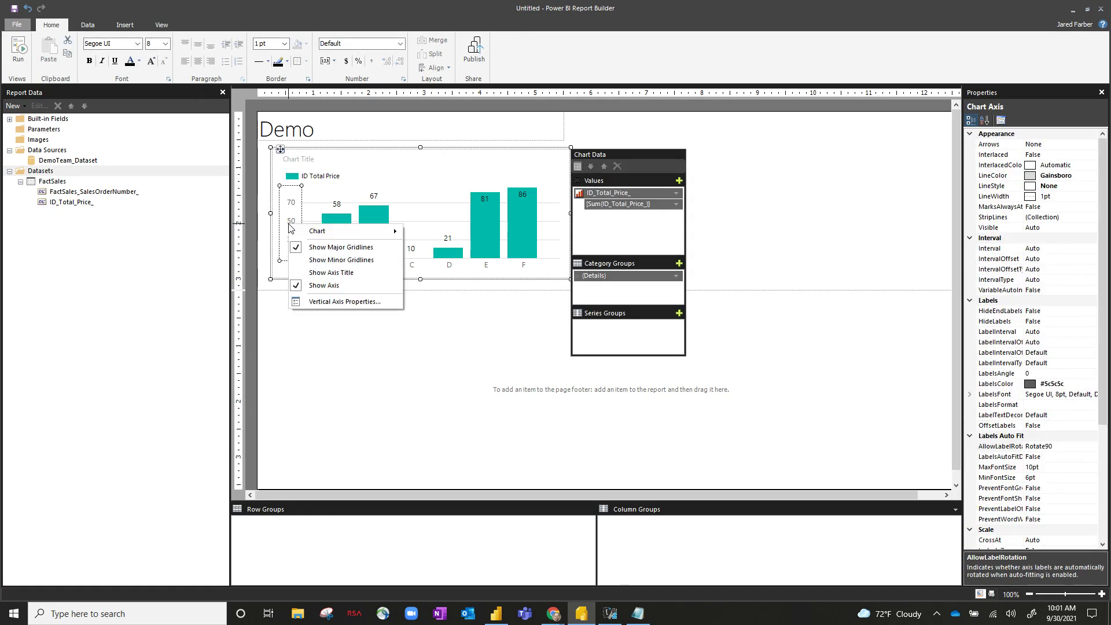
mouse_move(344, 301)
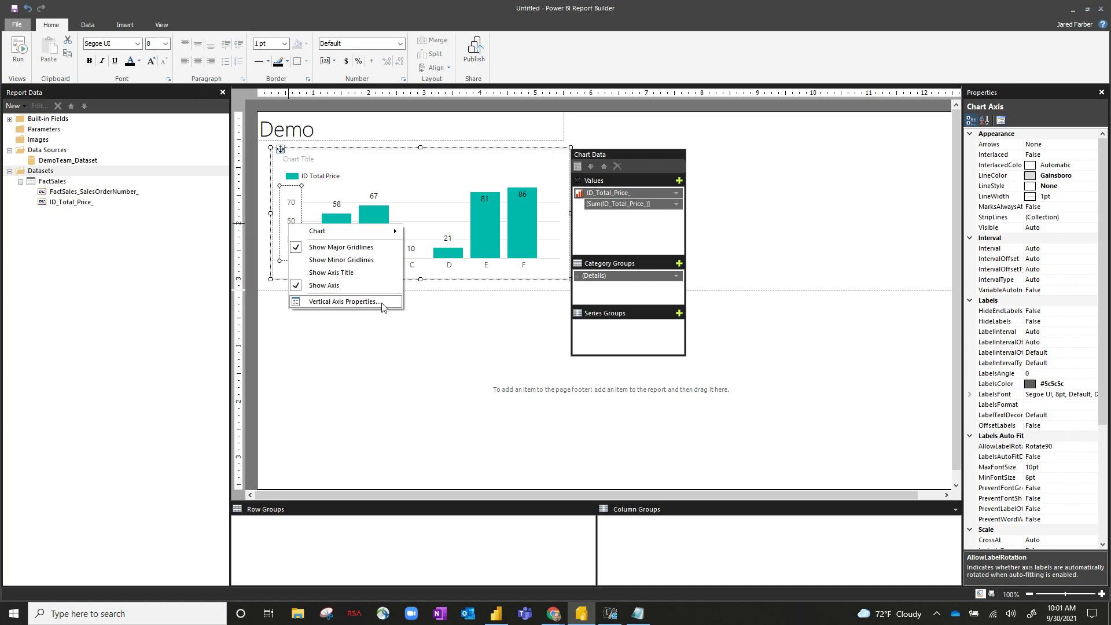
left_click(342, 301)
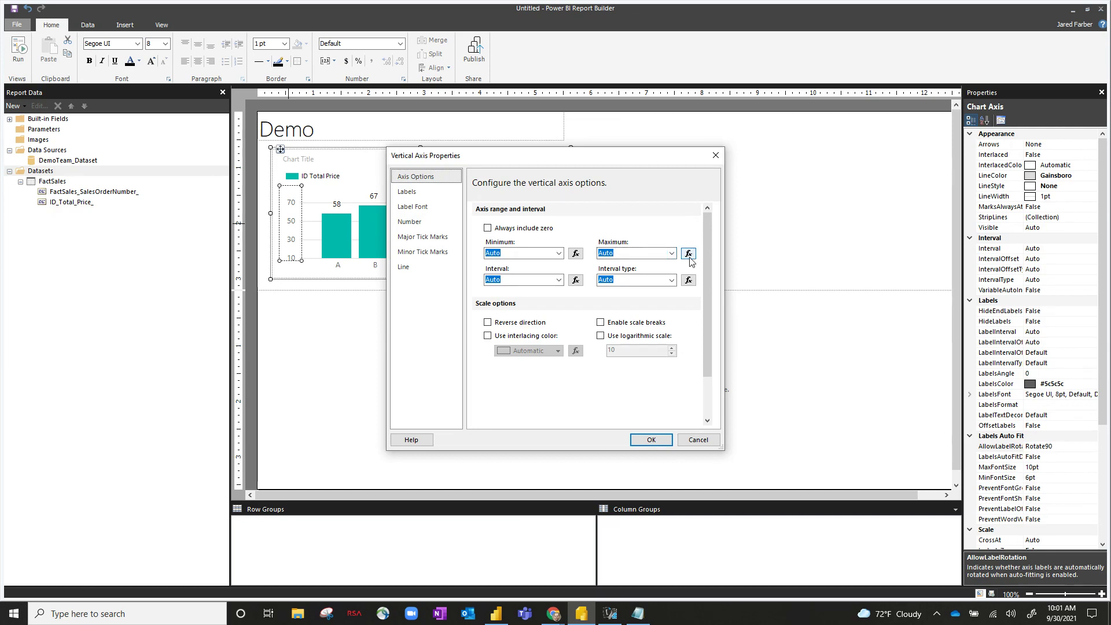
Set the axis Maximum to =Max(Fields!ID_Total_Price_.Value, "FactSales")*1.5 and confirm.
left_click(688, 253)
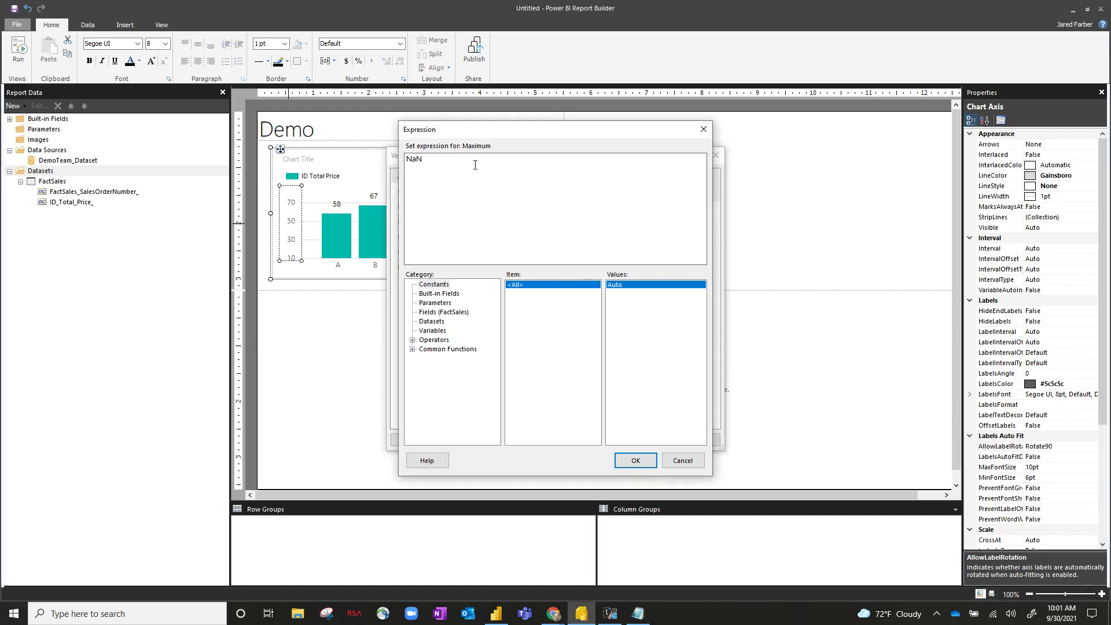
double_click(414, 159)
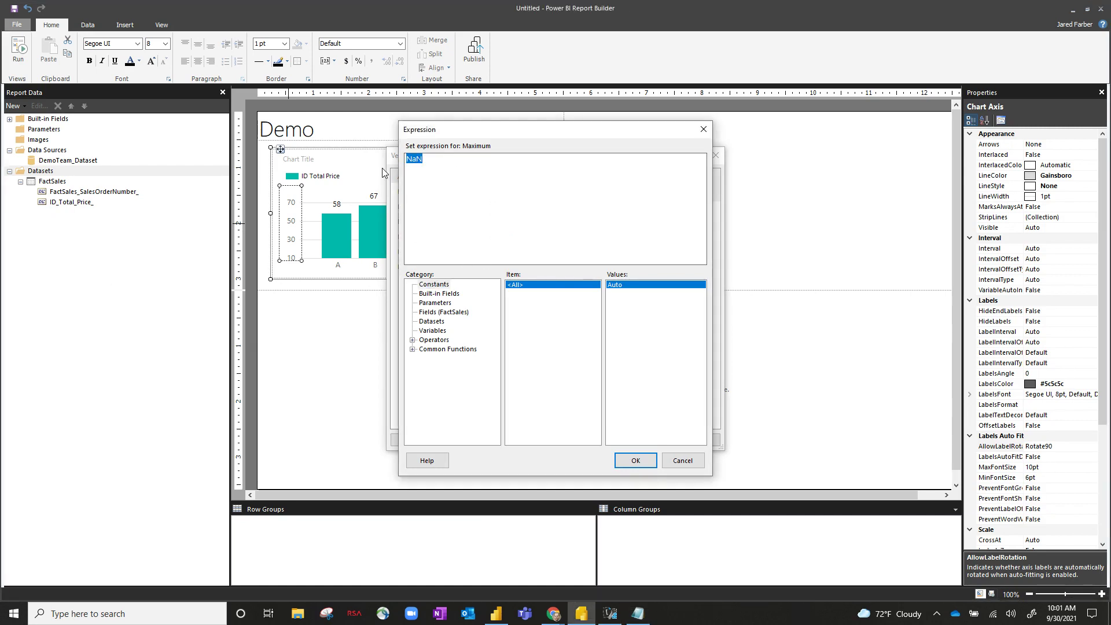
type("=Max")
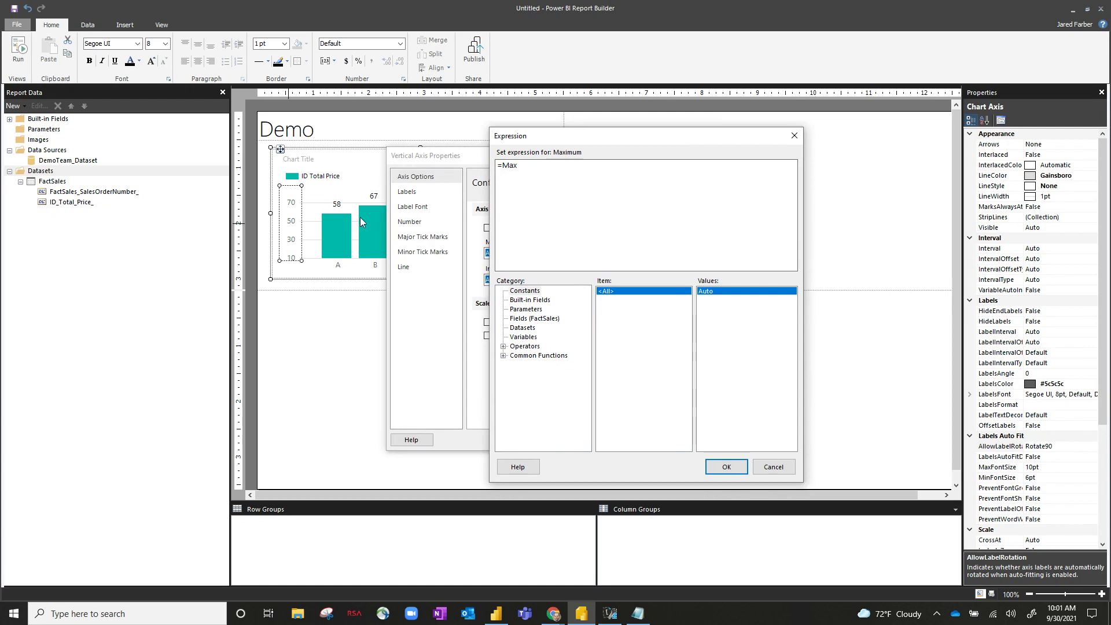
mouse_move(325, 221)
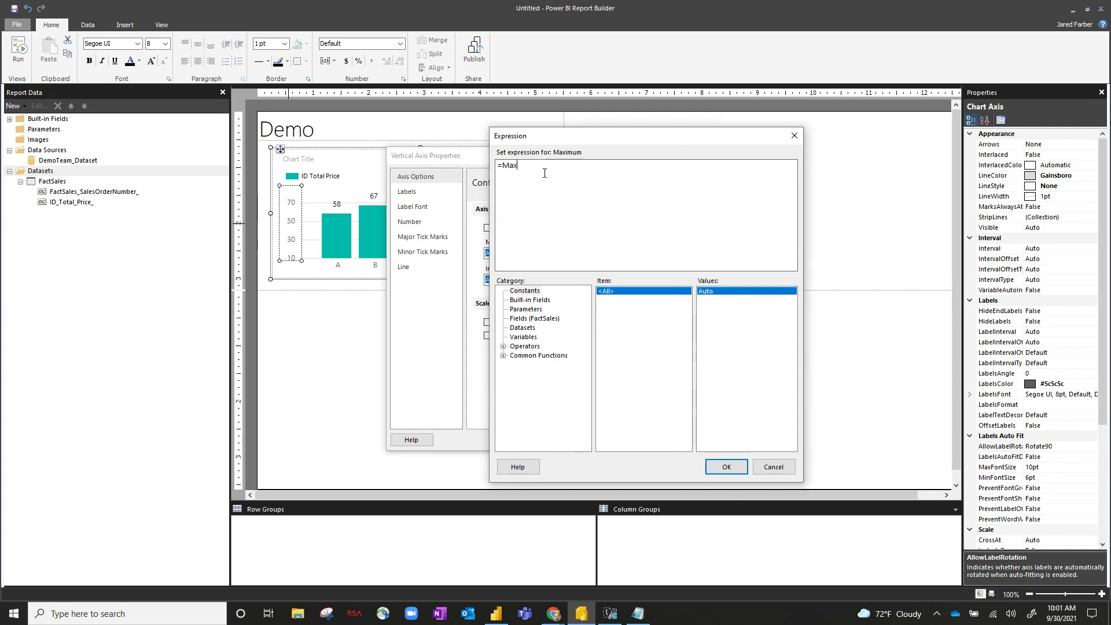
type("(")
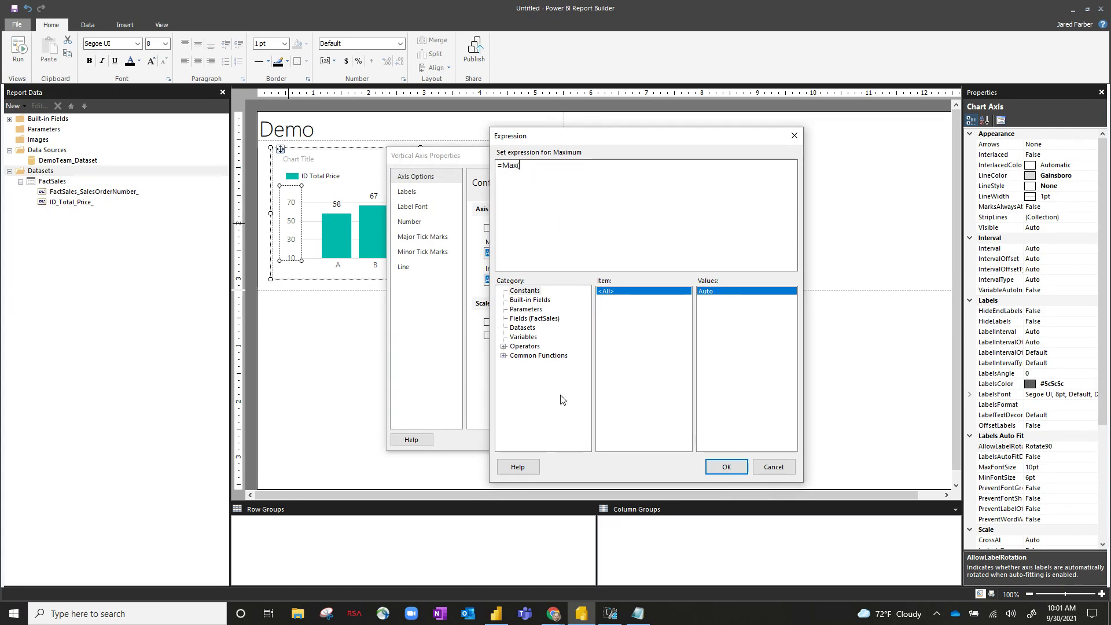
left_click(522, 327)
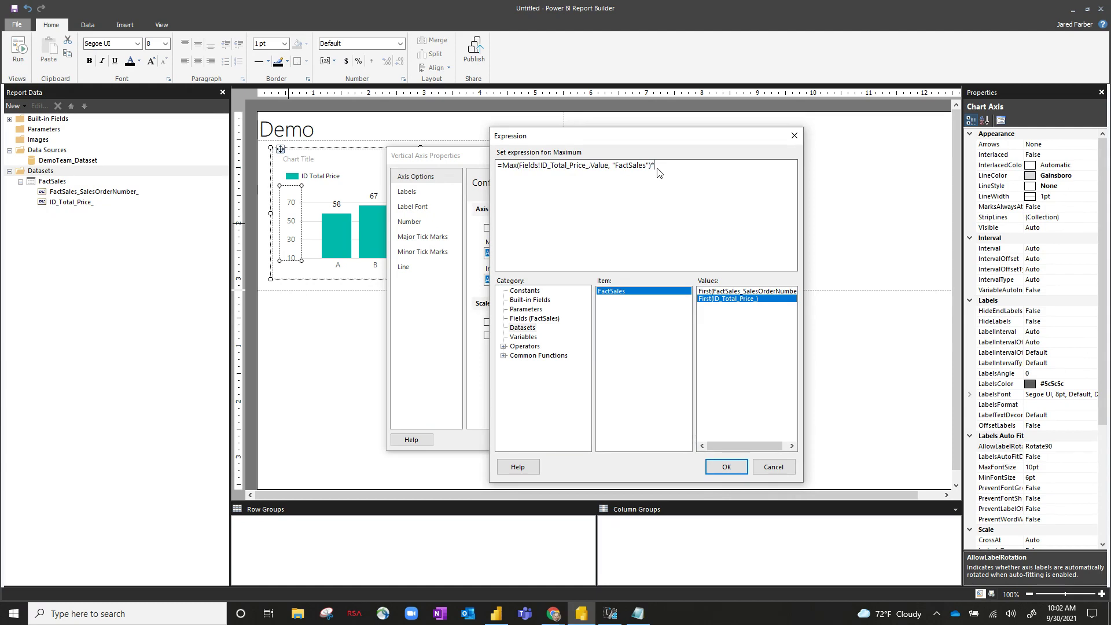
type("*1.5")
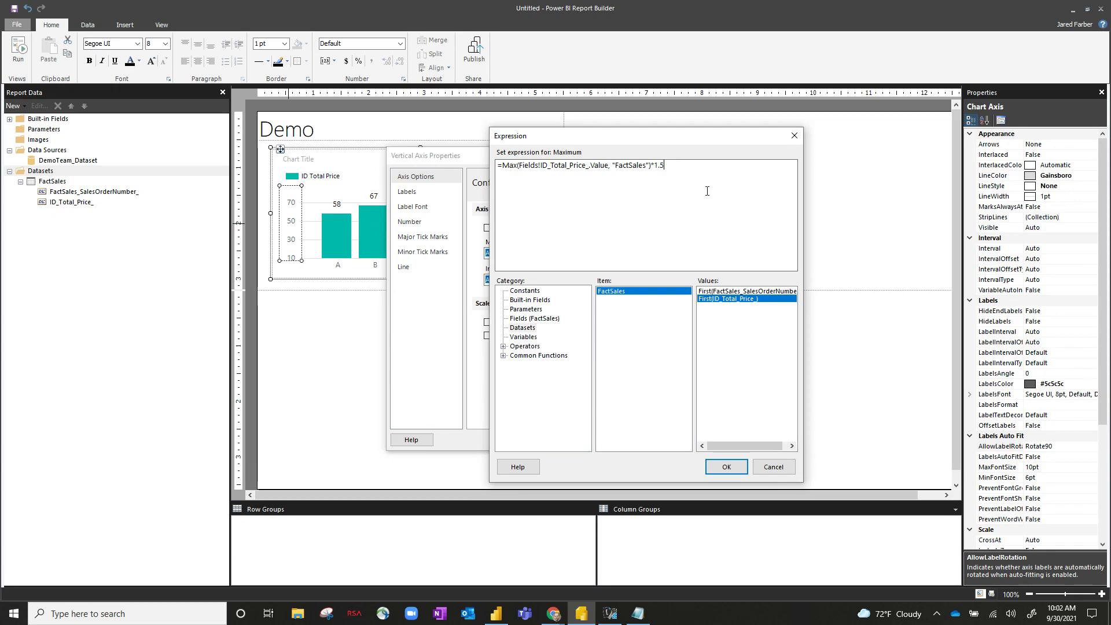
mouse_move(290, 207)
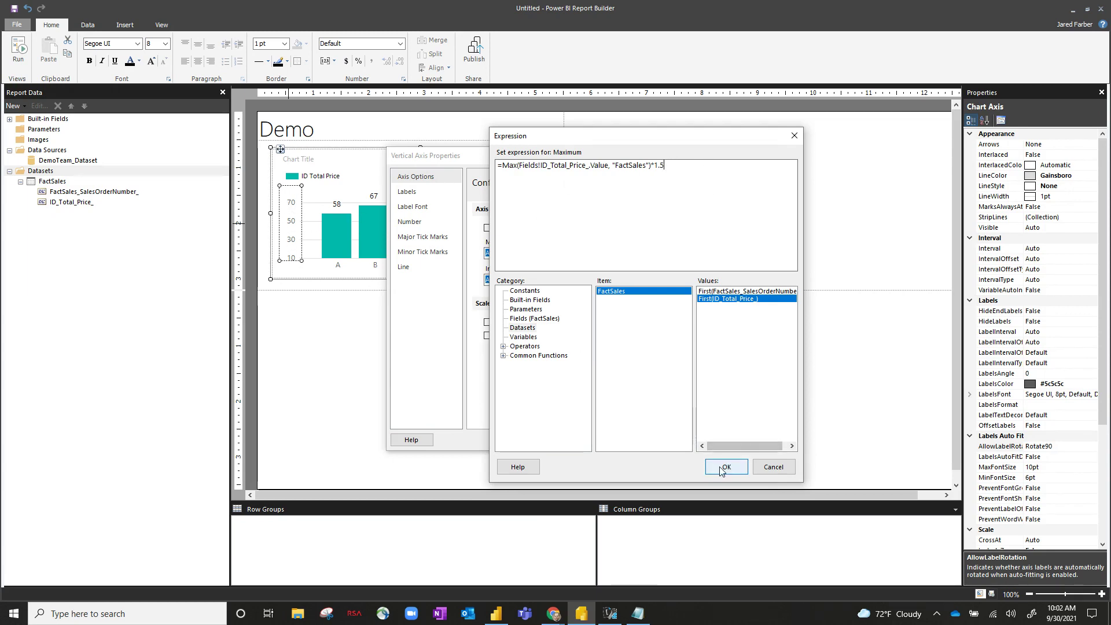
left_click(725, 466)
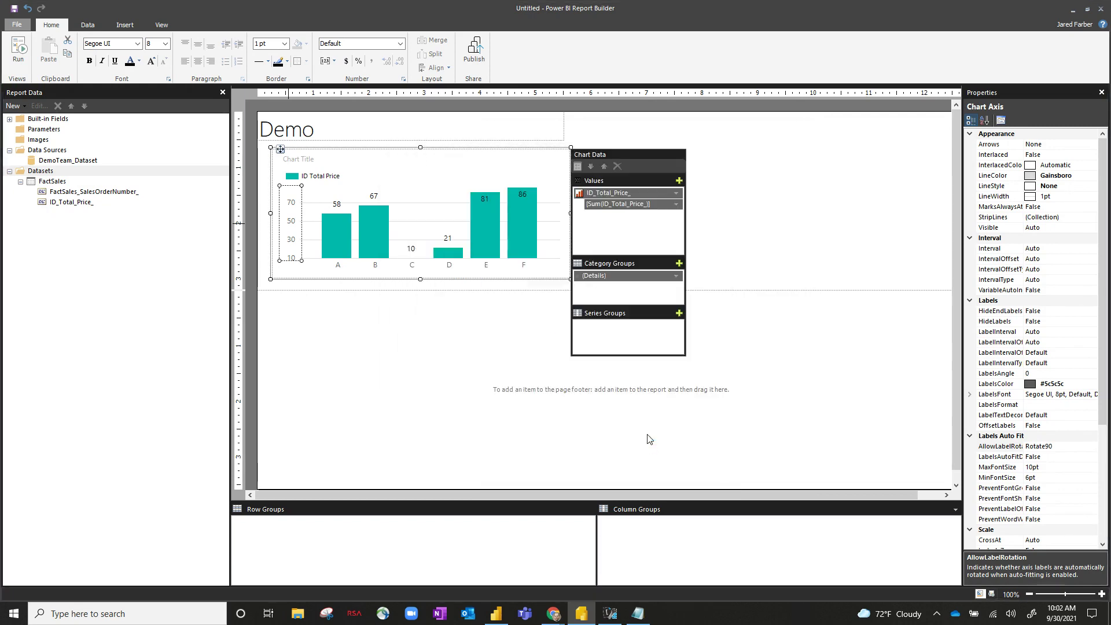
mouse_move(18, 50)
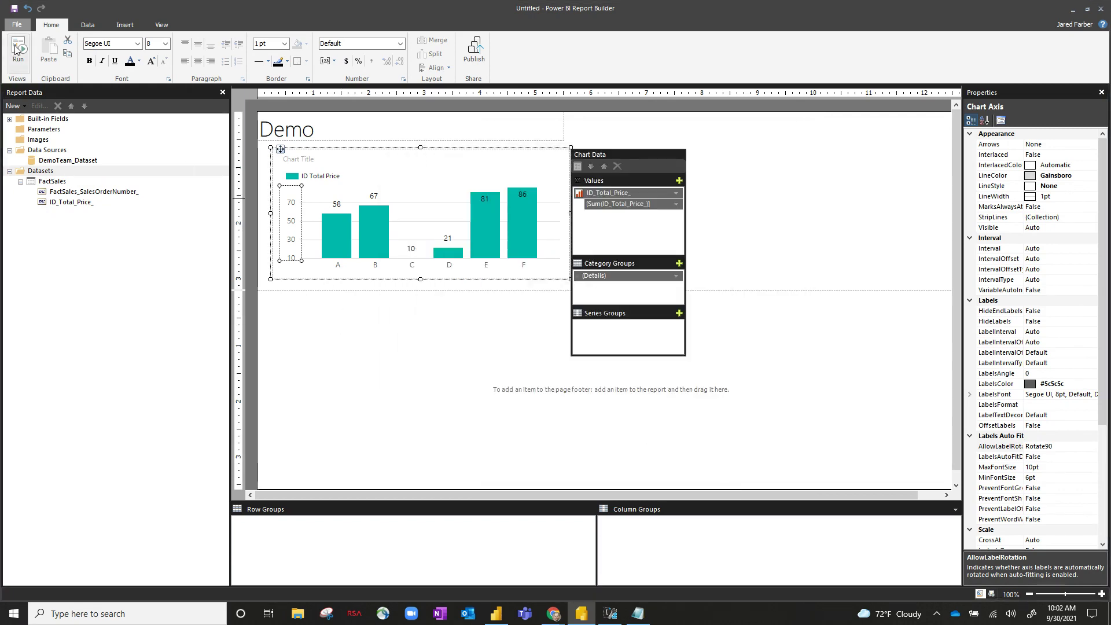
Run the report to check the axis reaches 5000 with labels above the bars.
left_click(17, 53)
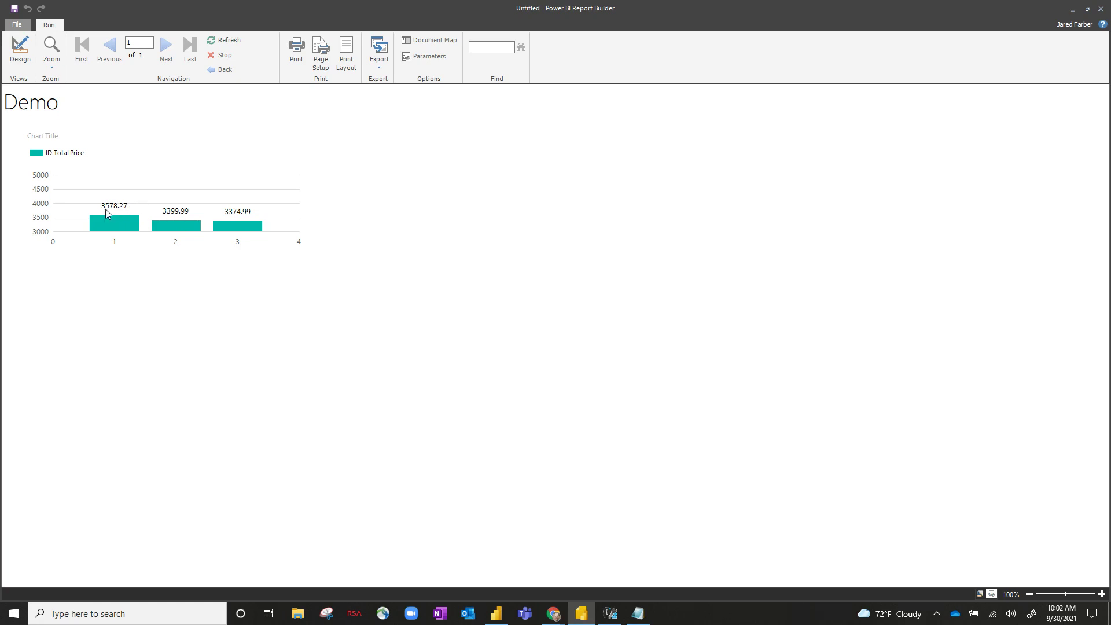
mouse_move(118, 215)
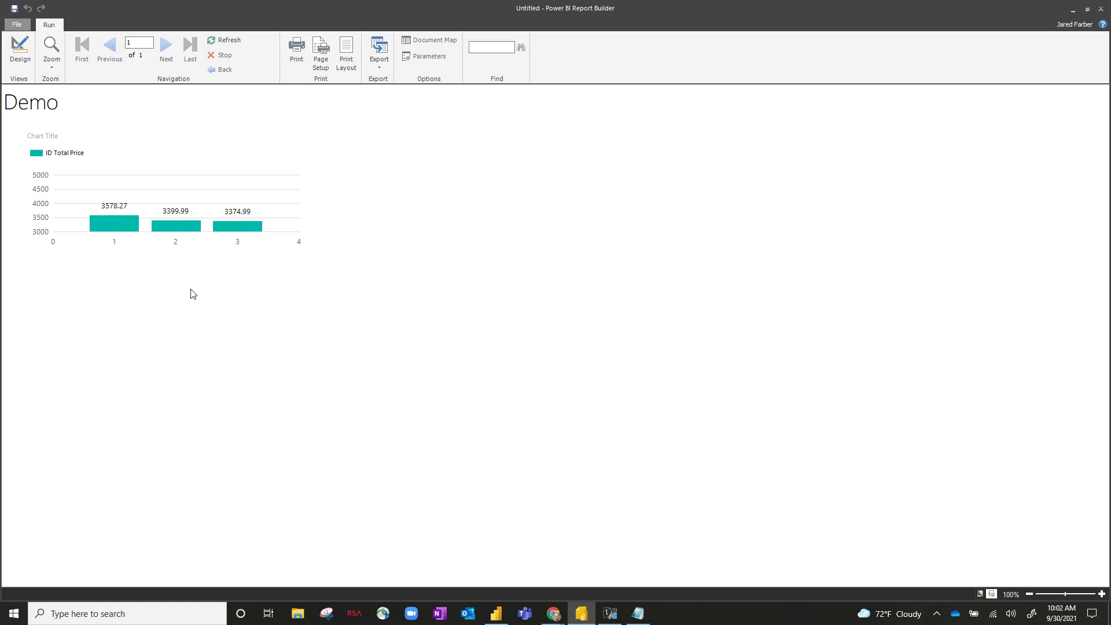
mouse_move(193, 290)
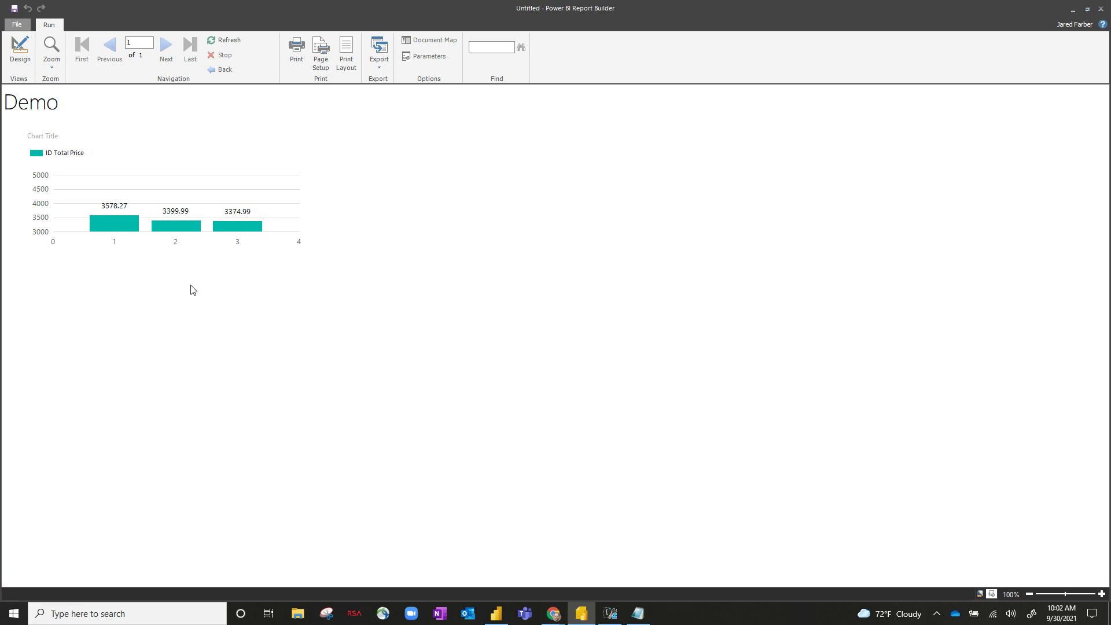